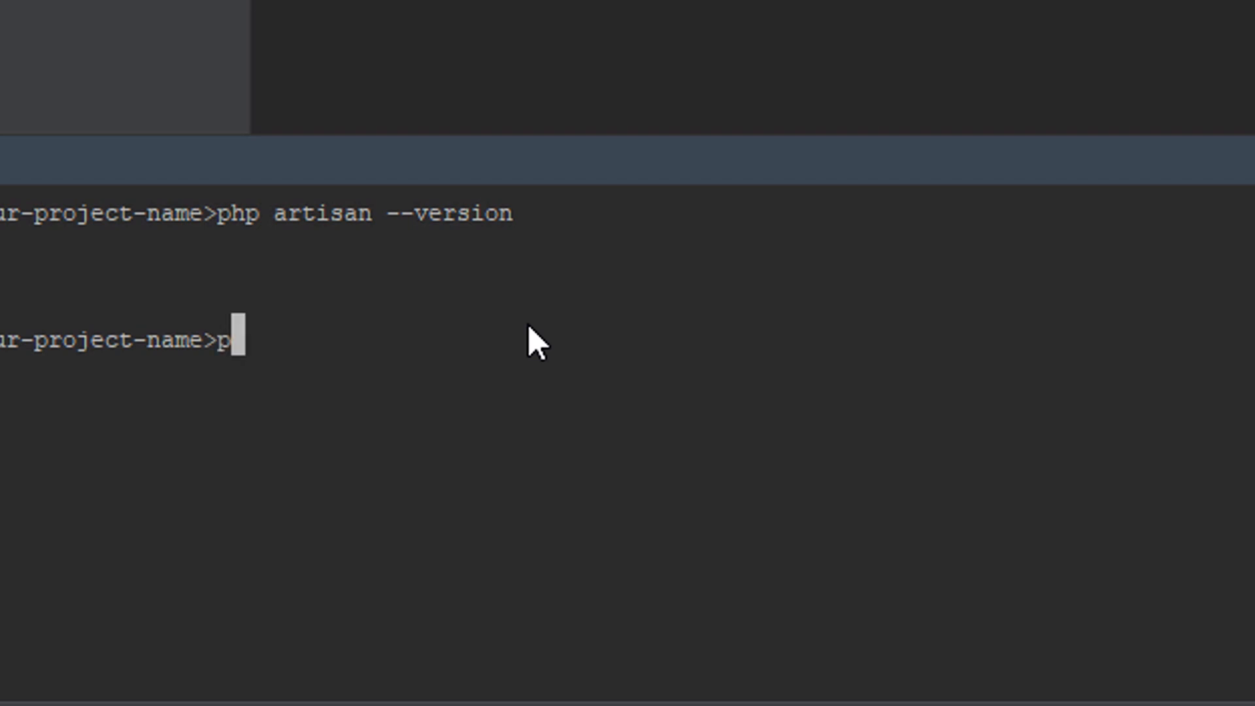
# - Run php artisan --version, reporting Laravel Framework 5.7.28
pyautogui.write('hp artisan')
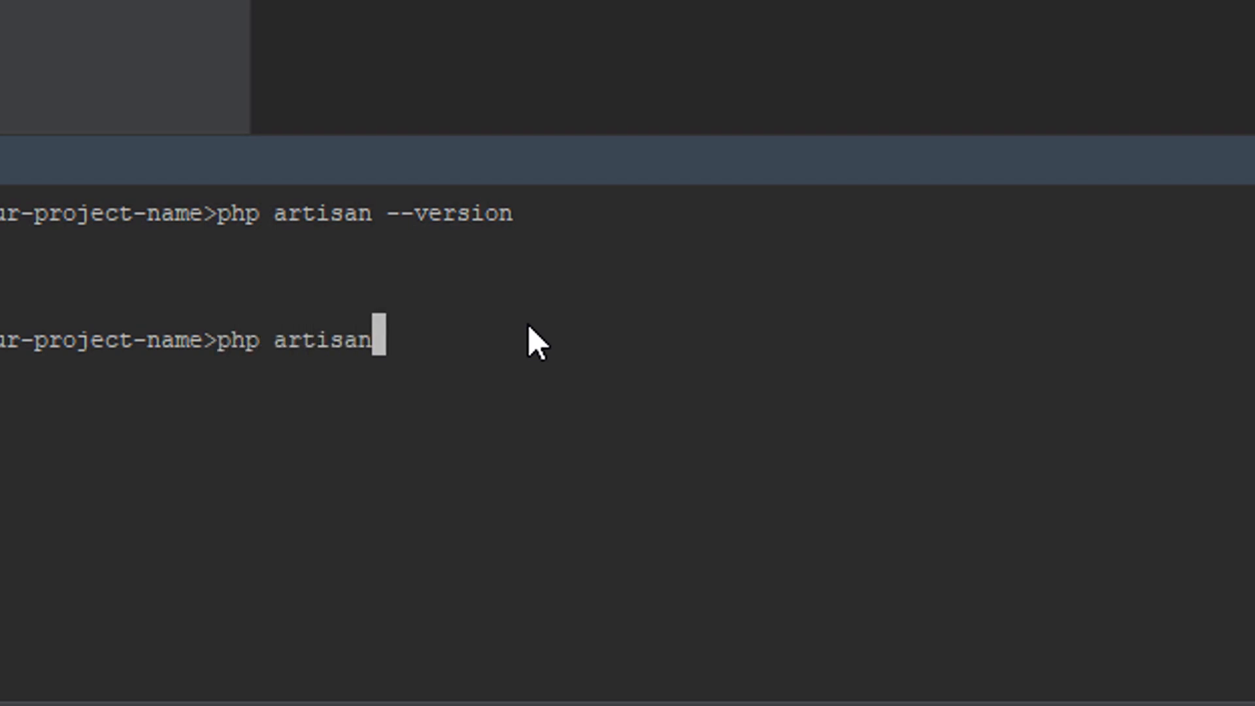
pyautogui.write('--version')
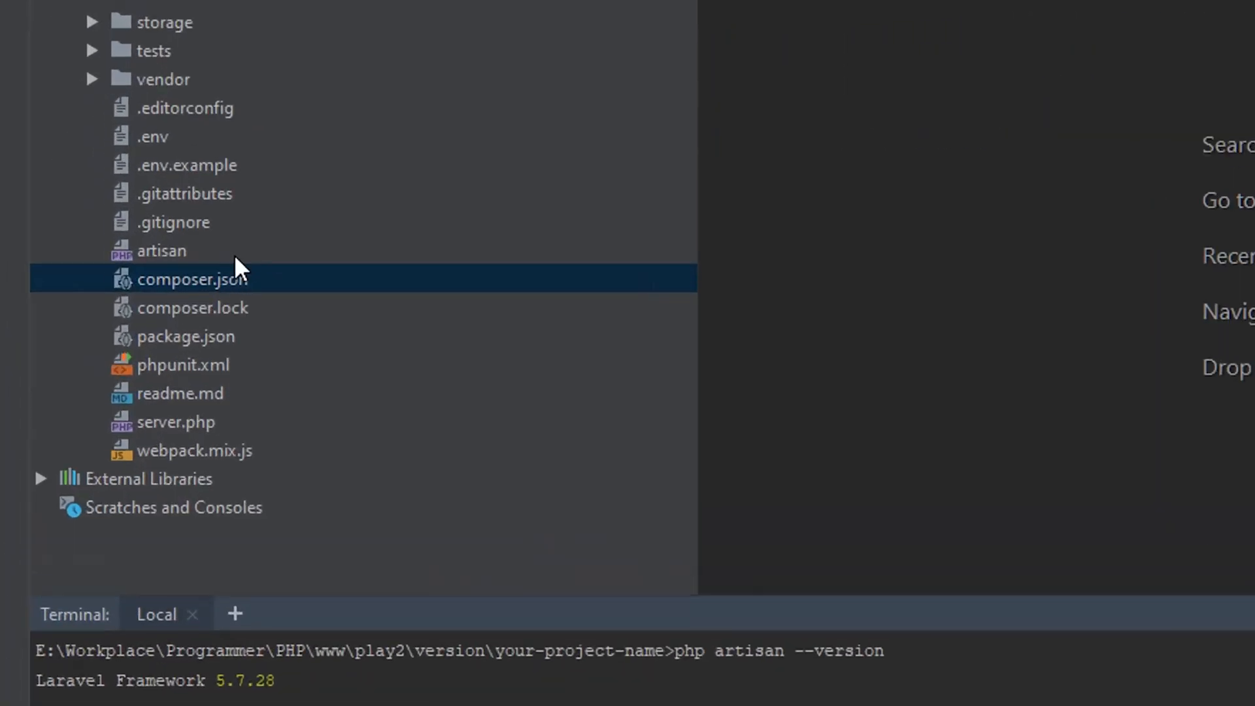
# - Change composer.json's laravel/framework requirement from 5.7.* to 5.8.*
pyautogui.doubleClick(191, 278)
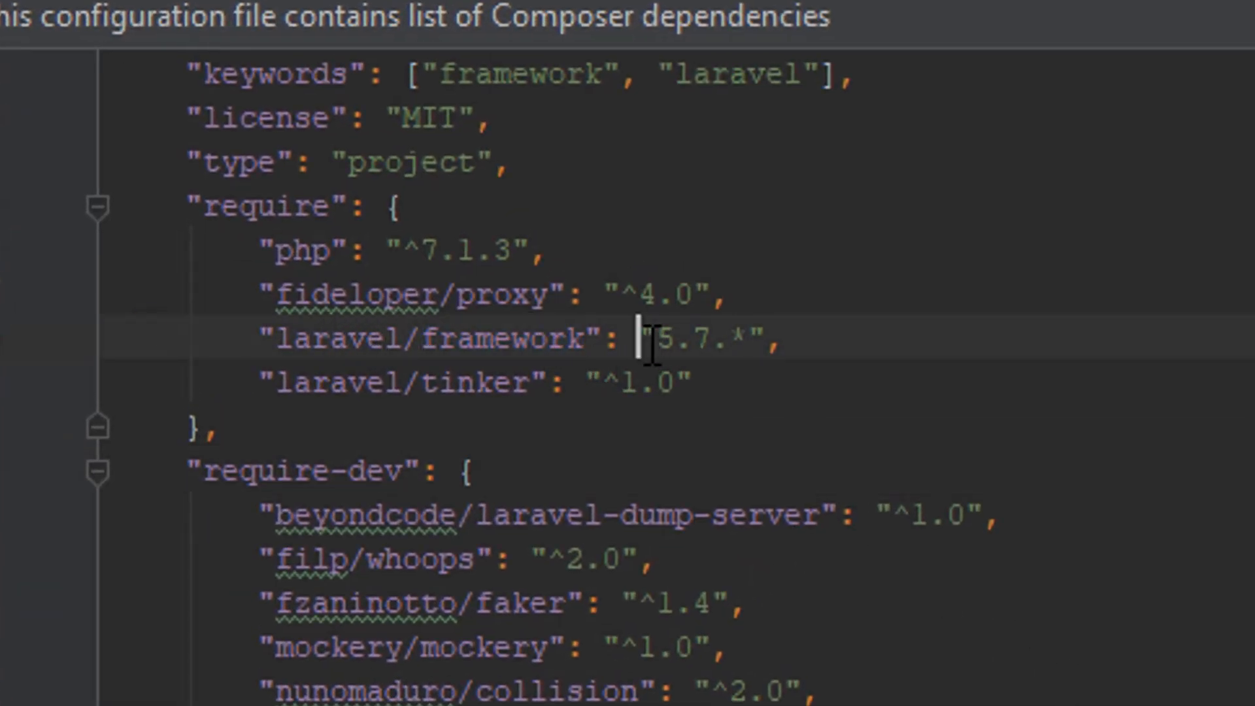
pyautogui.doubleClick(689, 336)
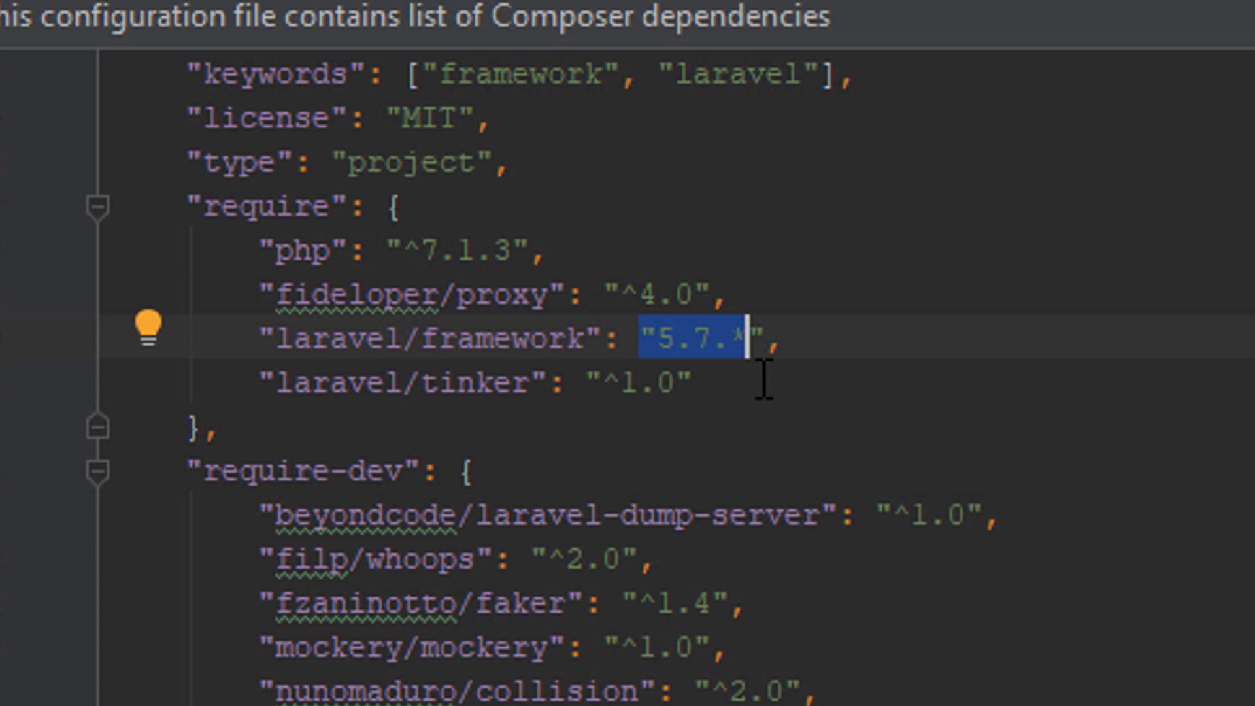
pyautogui.click(725, 337)
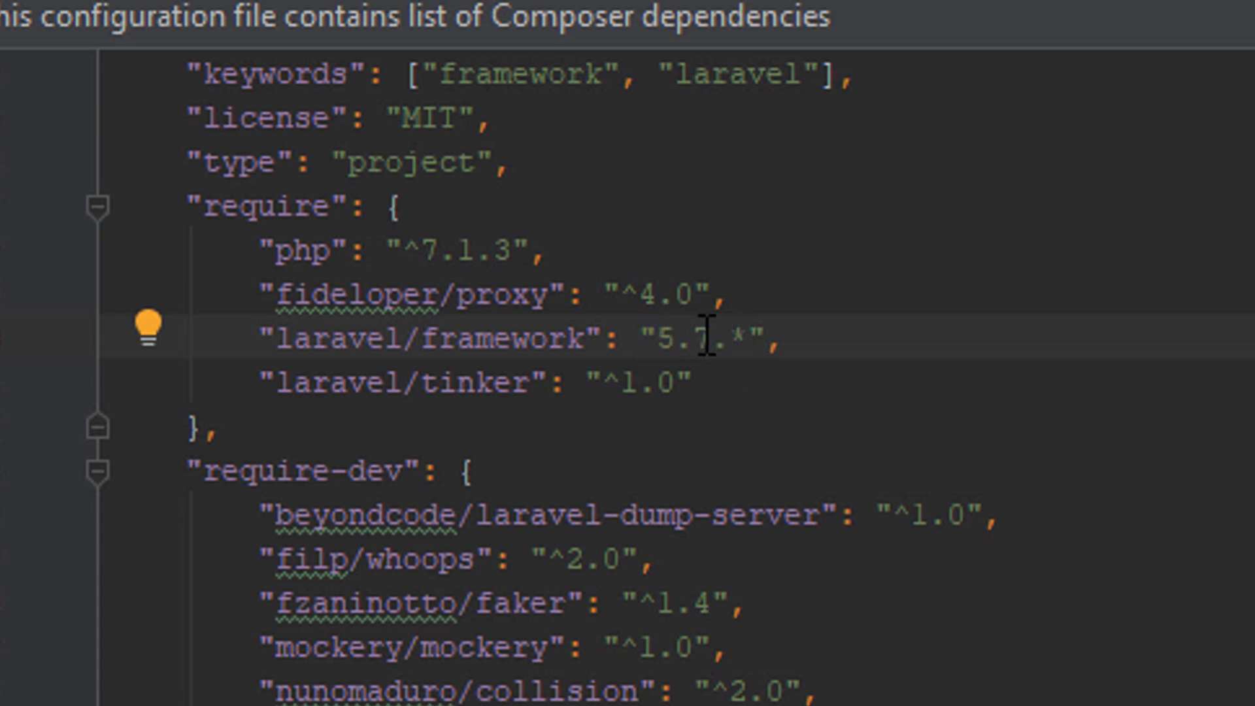
pyautogui.write('8')
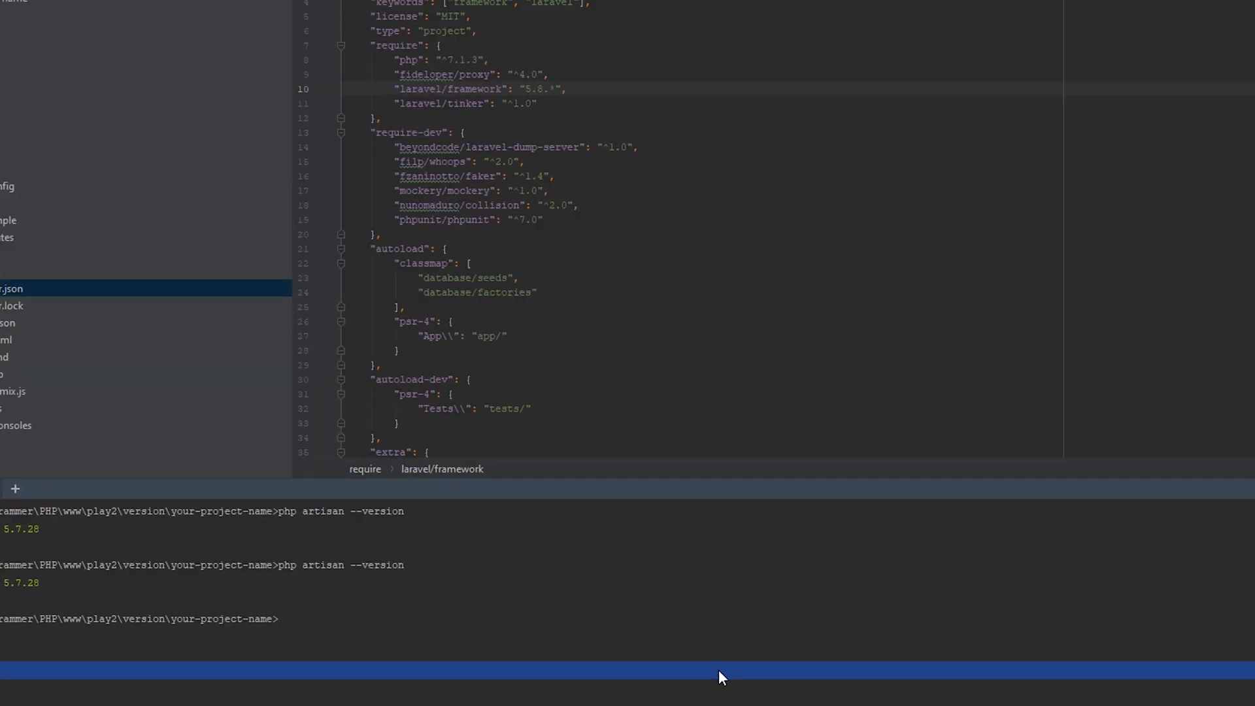
# - Run composer update until the lock file and package manifest are written
pyautogui.write('composer up')
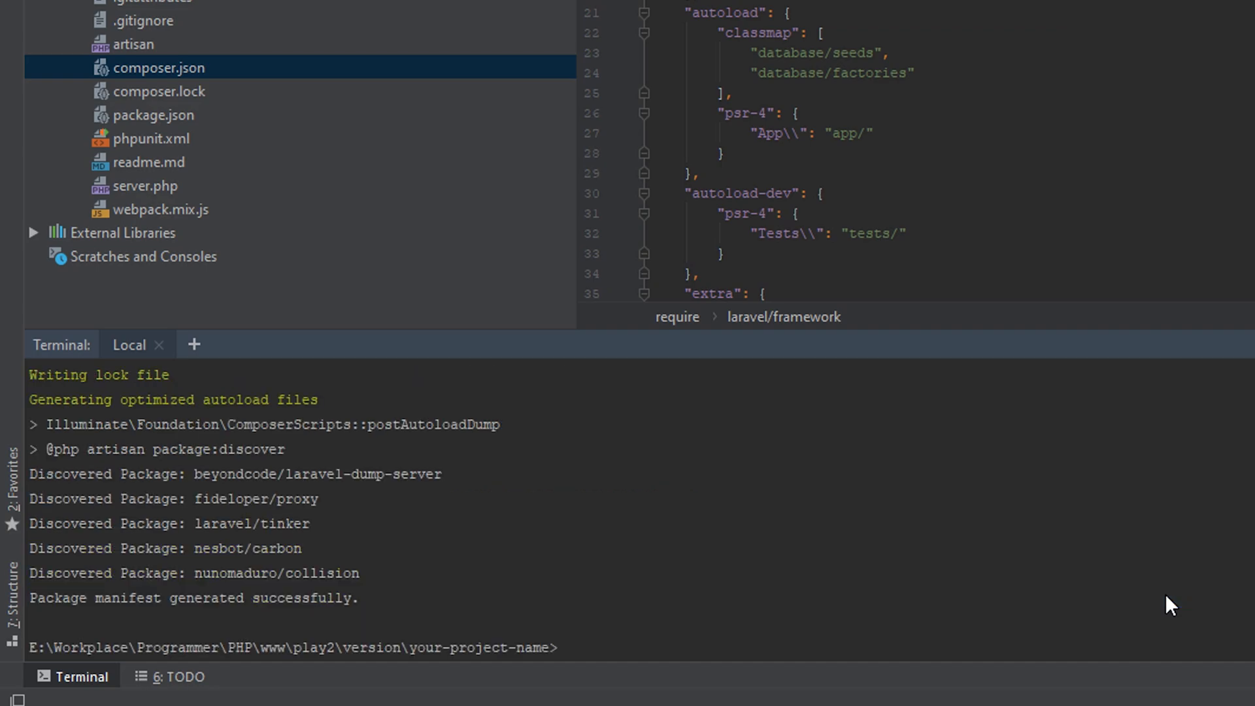
pyautogui.write('php ar')
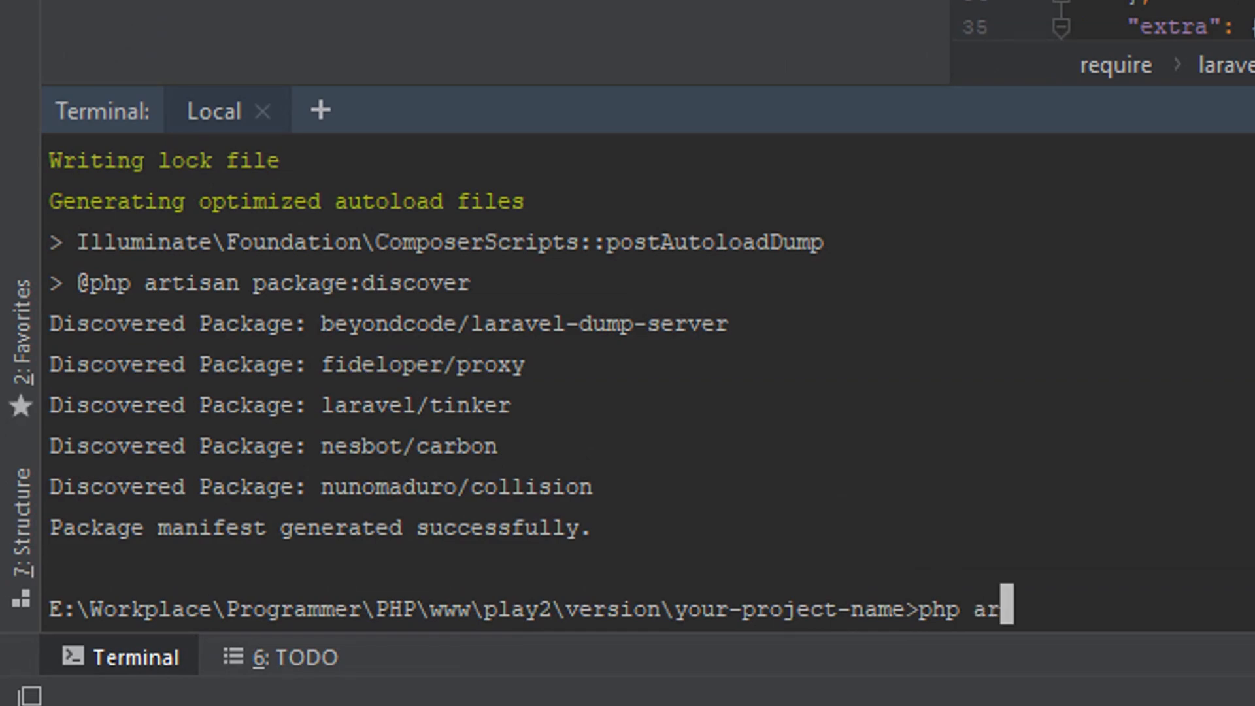
# - Re-run php artisan --version, now reporting Laravel Framework 5.8.36
pyautogui.write('tisan --version')
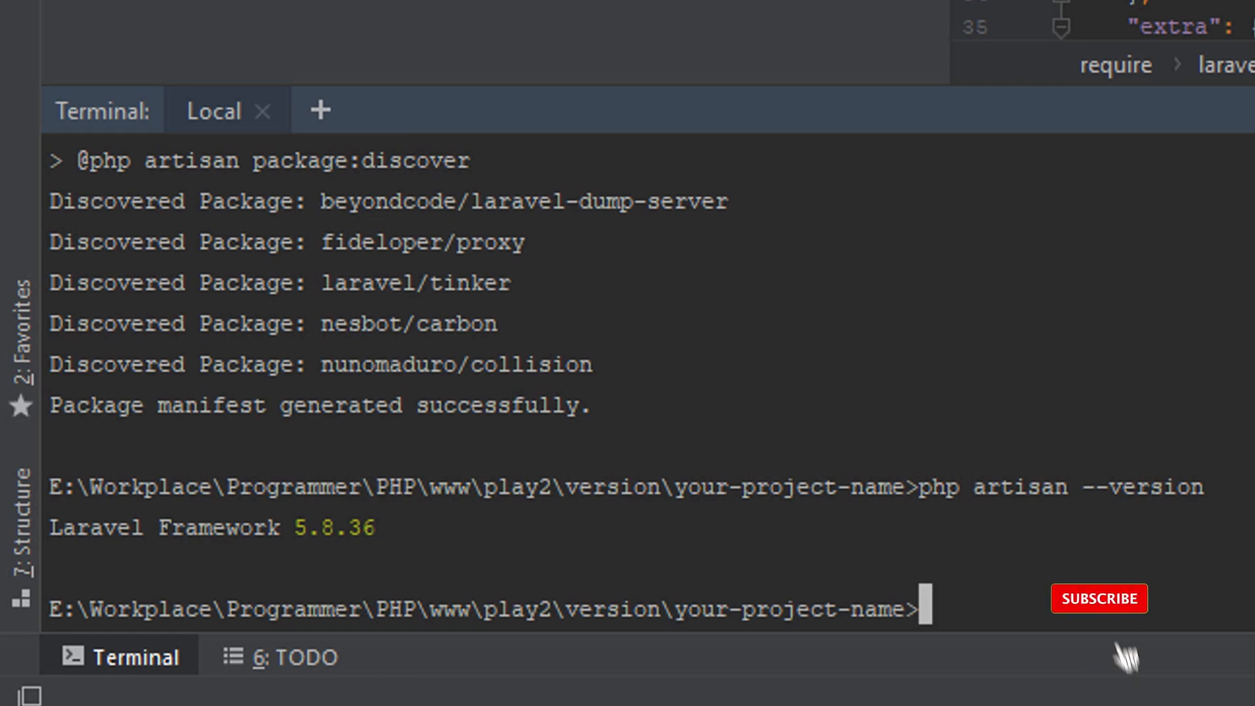
pyautogui.click(1099, 597)
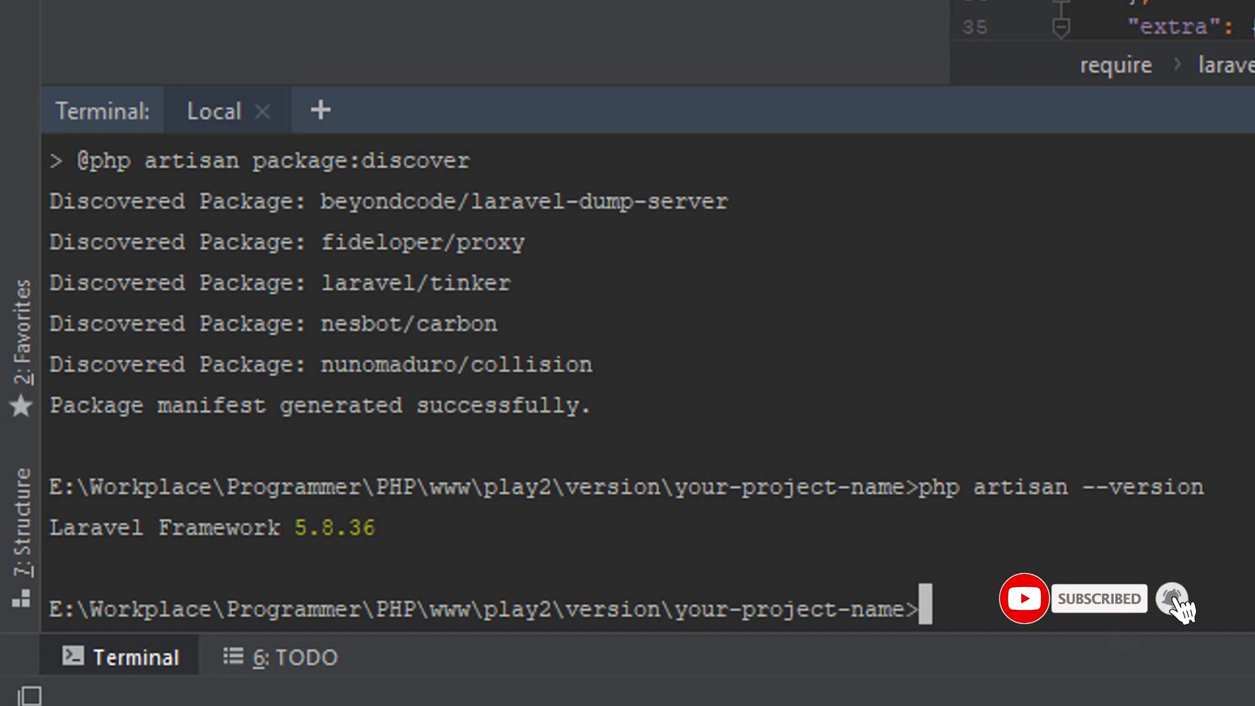